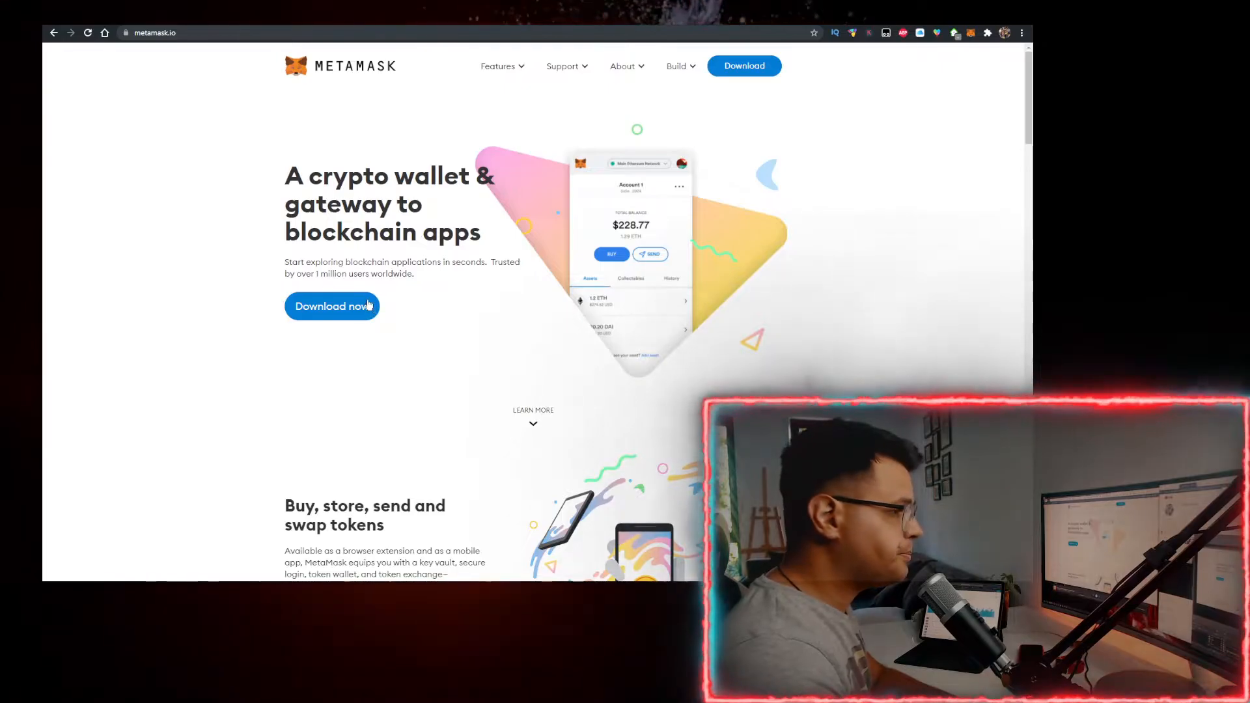
{"action": "mouse_move", "coordinate": [986, 66]}
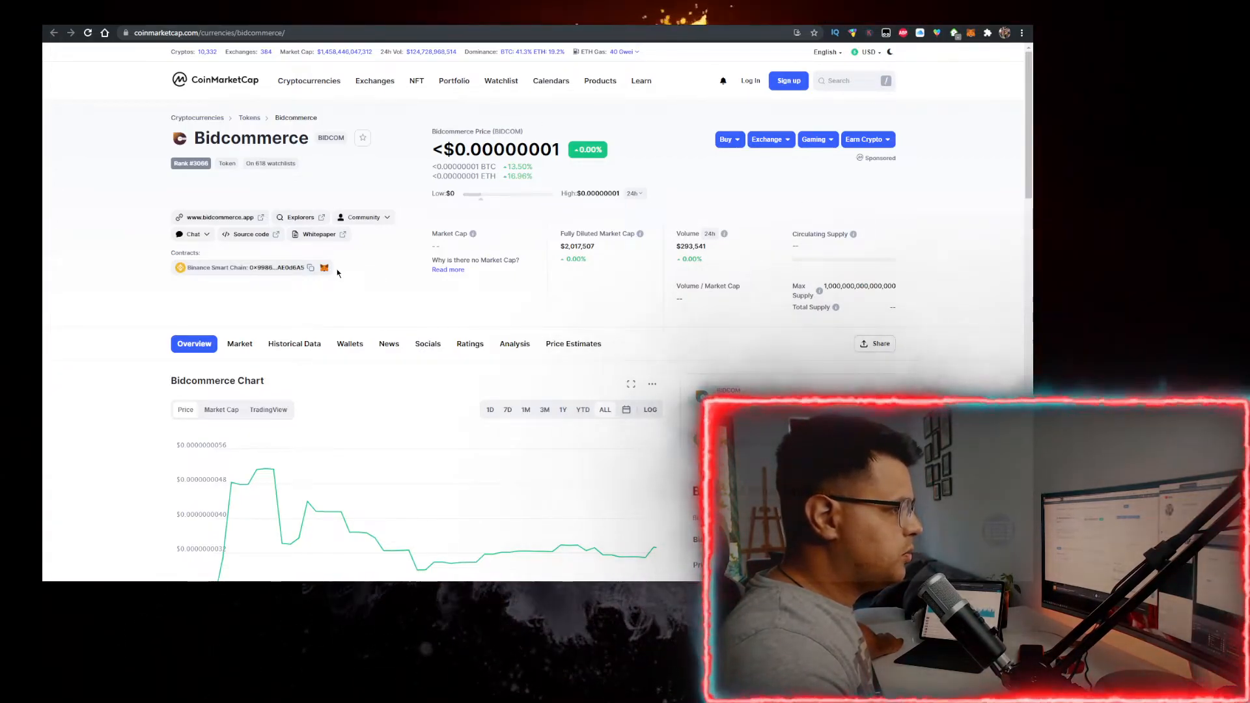
Copy the Bidcommerce (BIDCOM) Binance Smart Chain contract address from CoinMarketCap.
{"action": "left_click", "coordinate": [310, 267]}
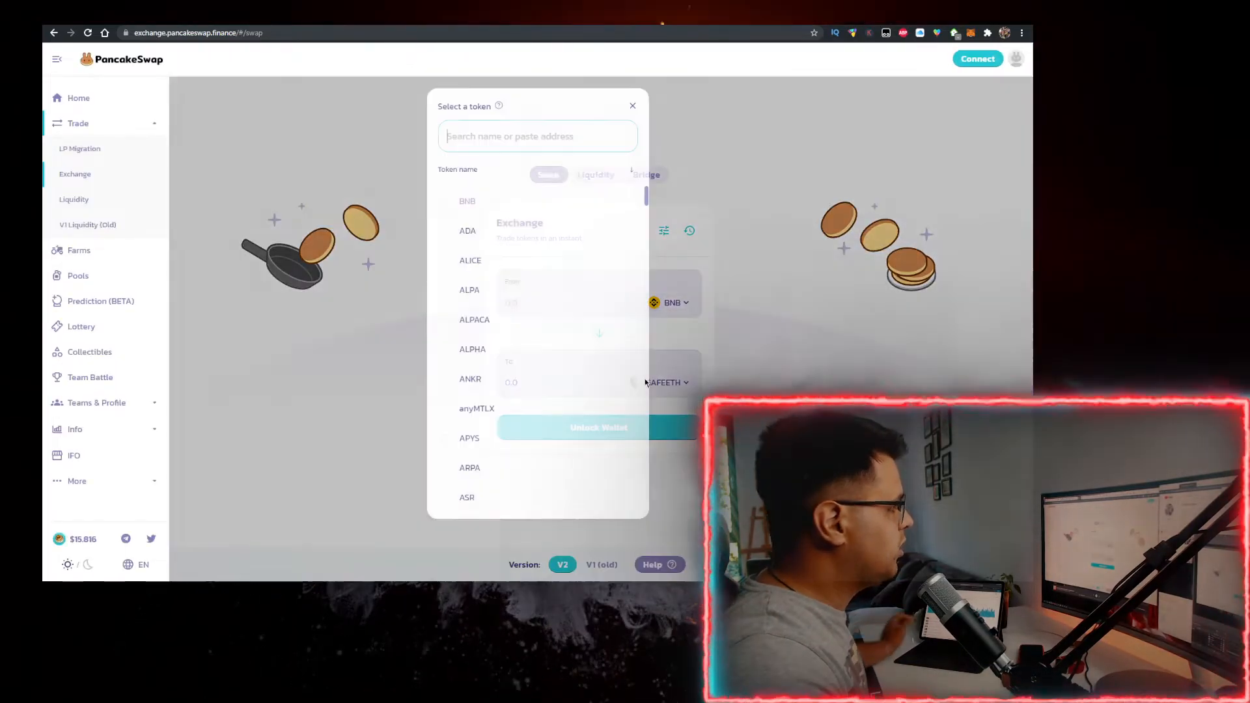
Paste the BIDCOM contract address into the token search and import BIDCOM.
{"action": "type", "text": "69545dC44B66fc85Ba5O5Fd66FEAEOd6A5"}
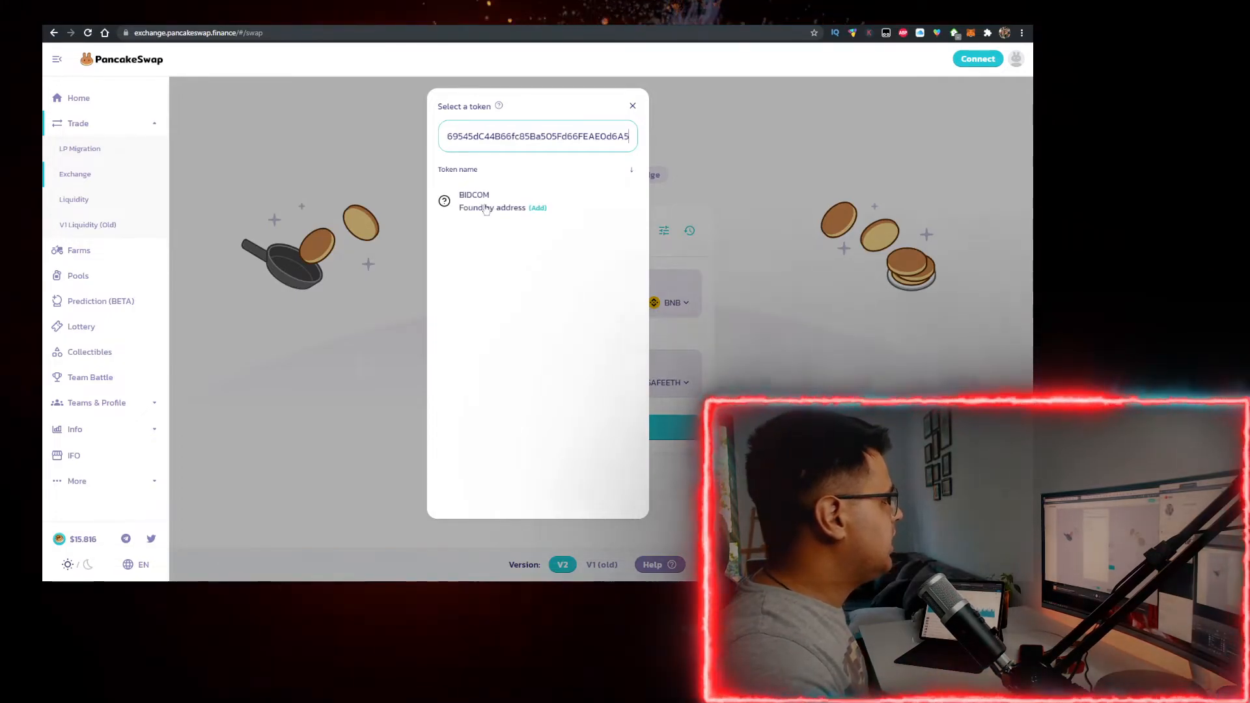
{"action": "left_click", "coordinate": [474, 201]}
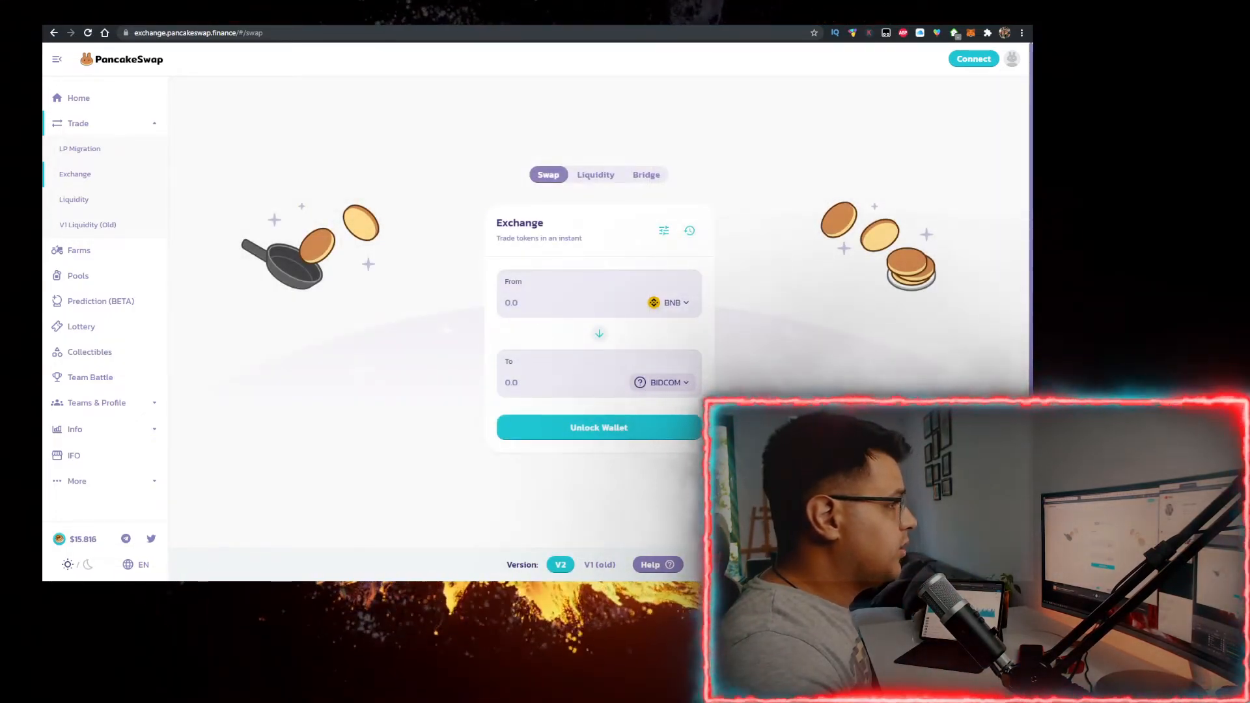